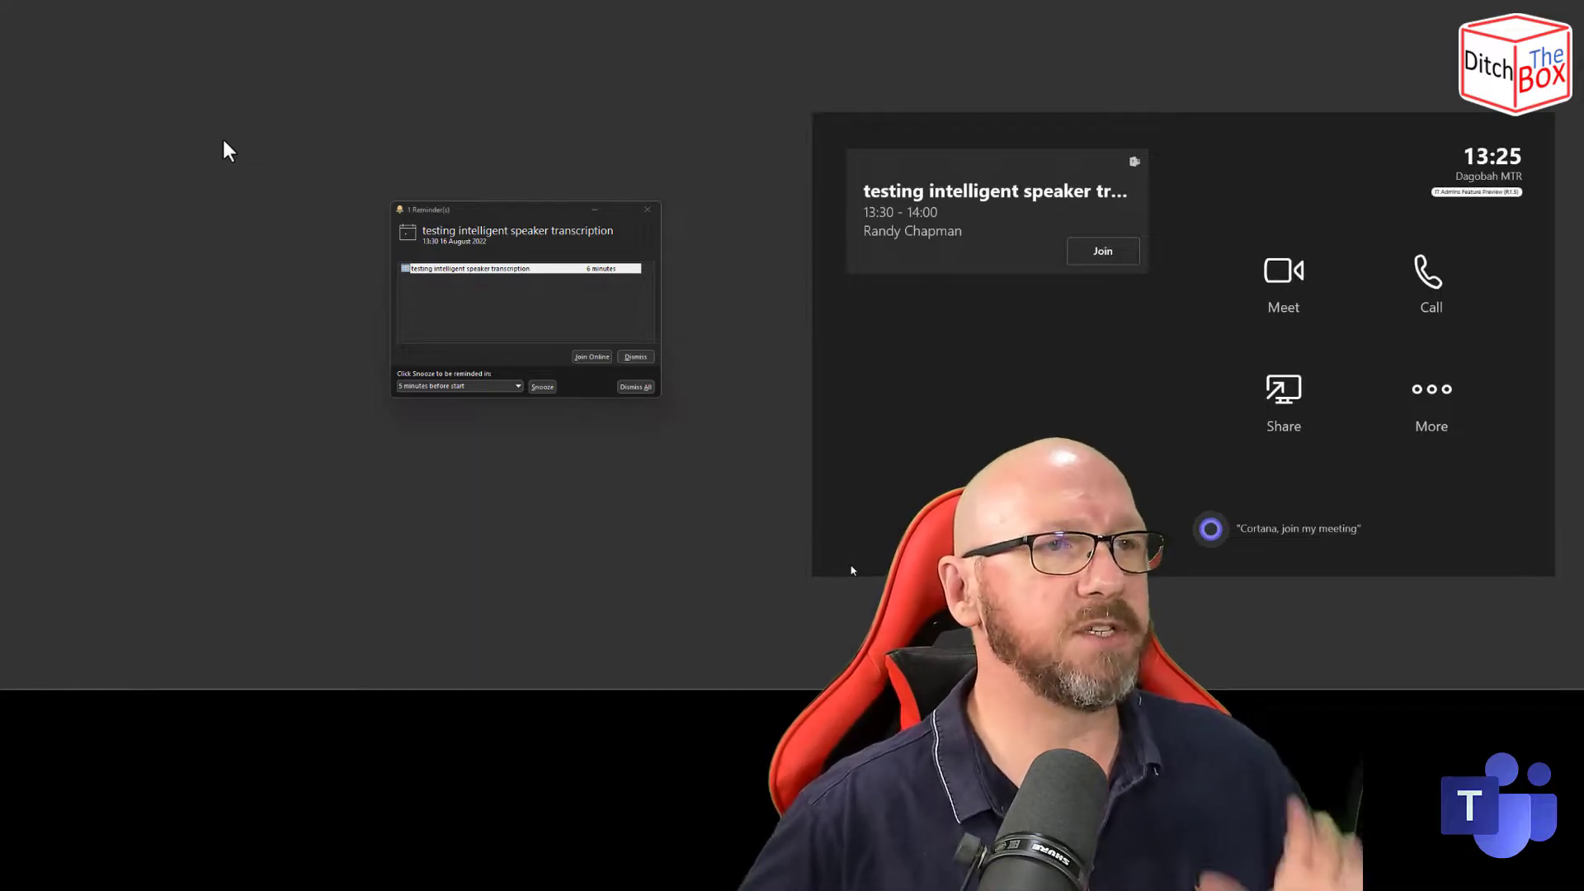
mouse_move(747, 527)
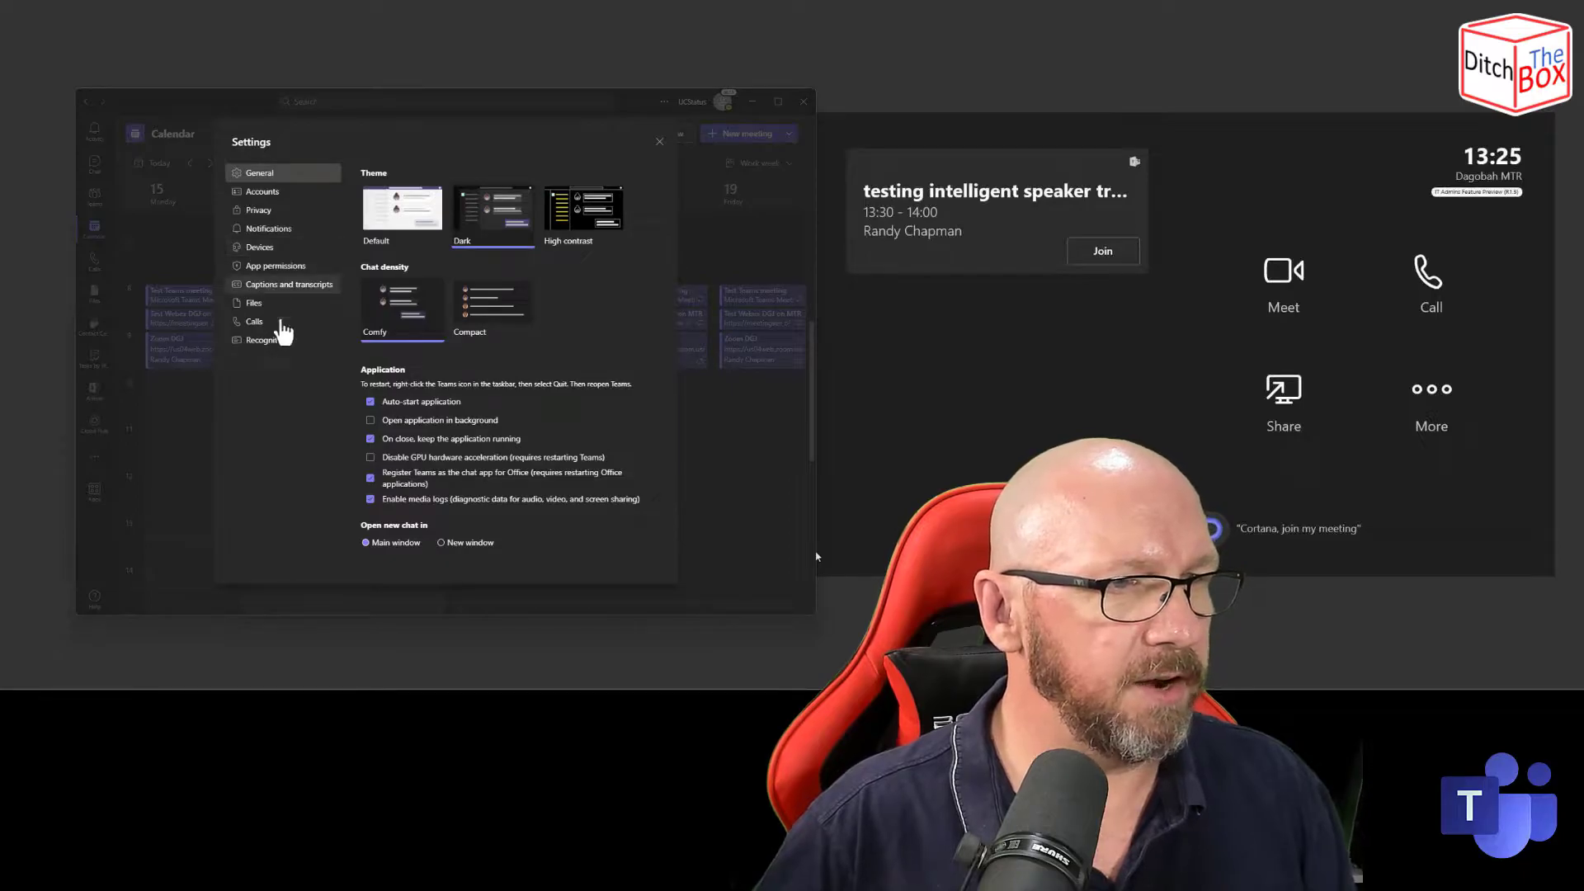
Open the Recognition settings page to verify the Teams voice profile is all set.
click(267, 340)
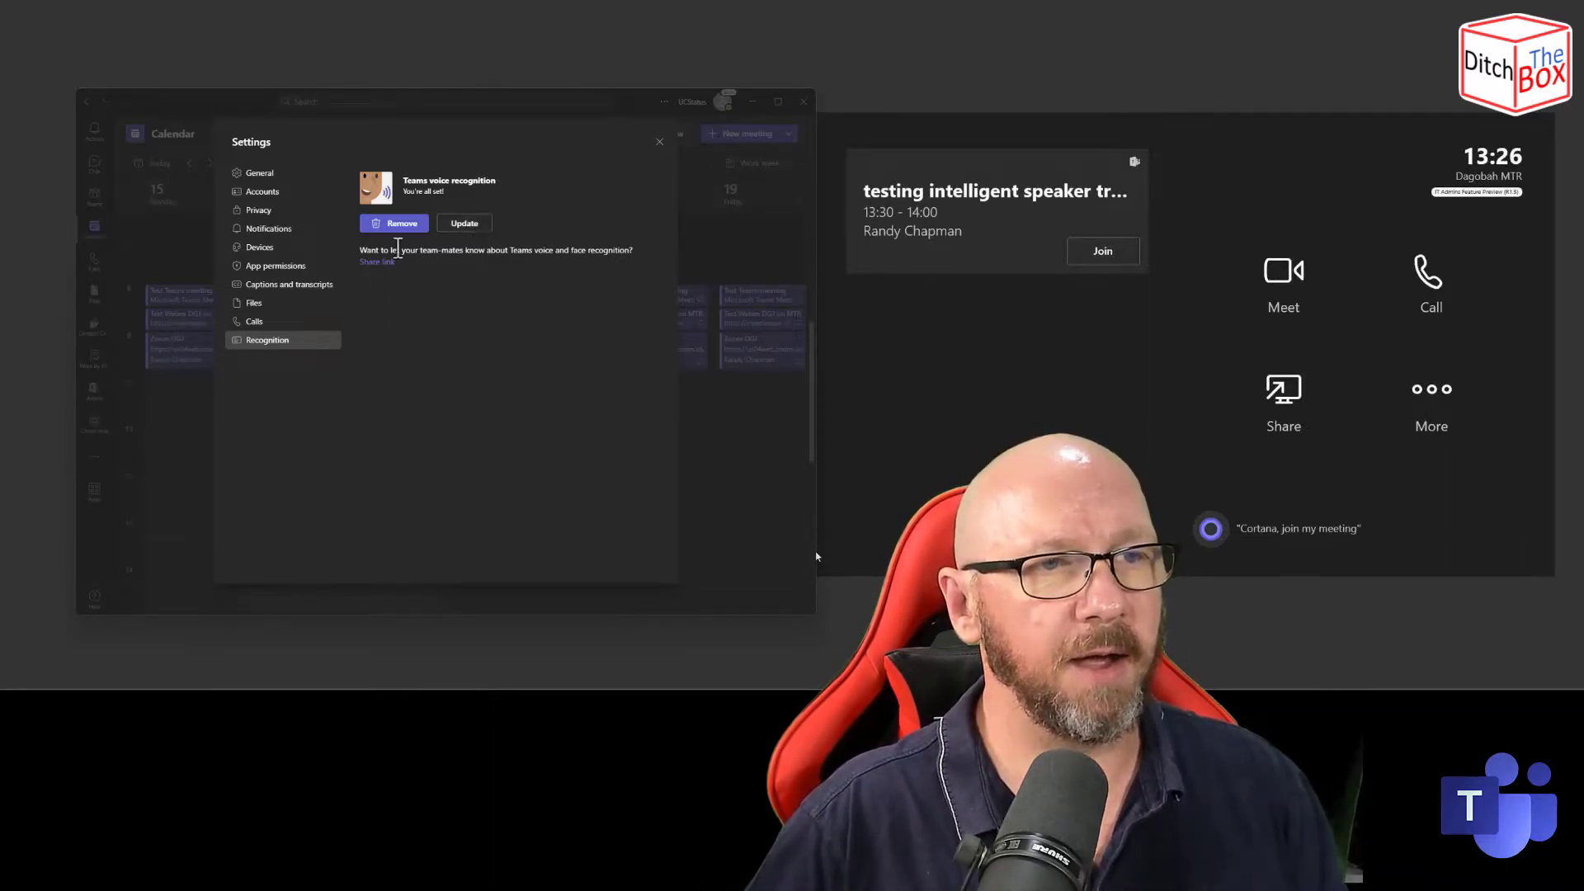
mouse_move(465, 272)
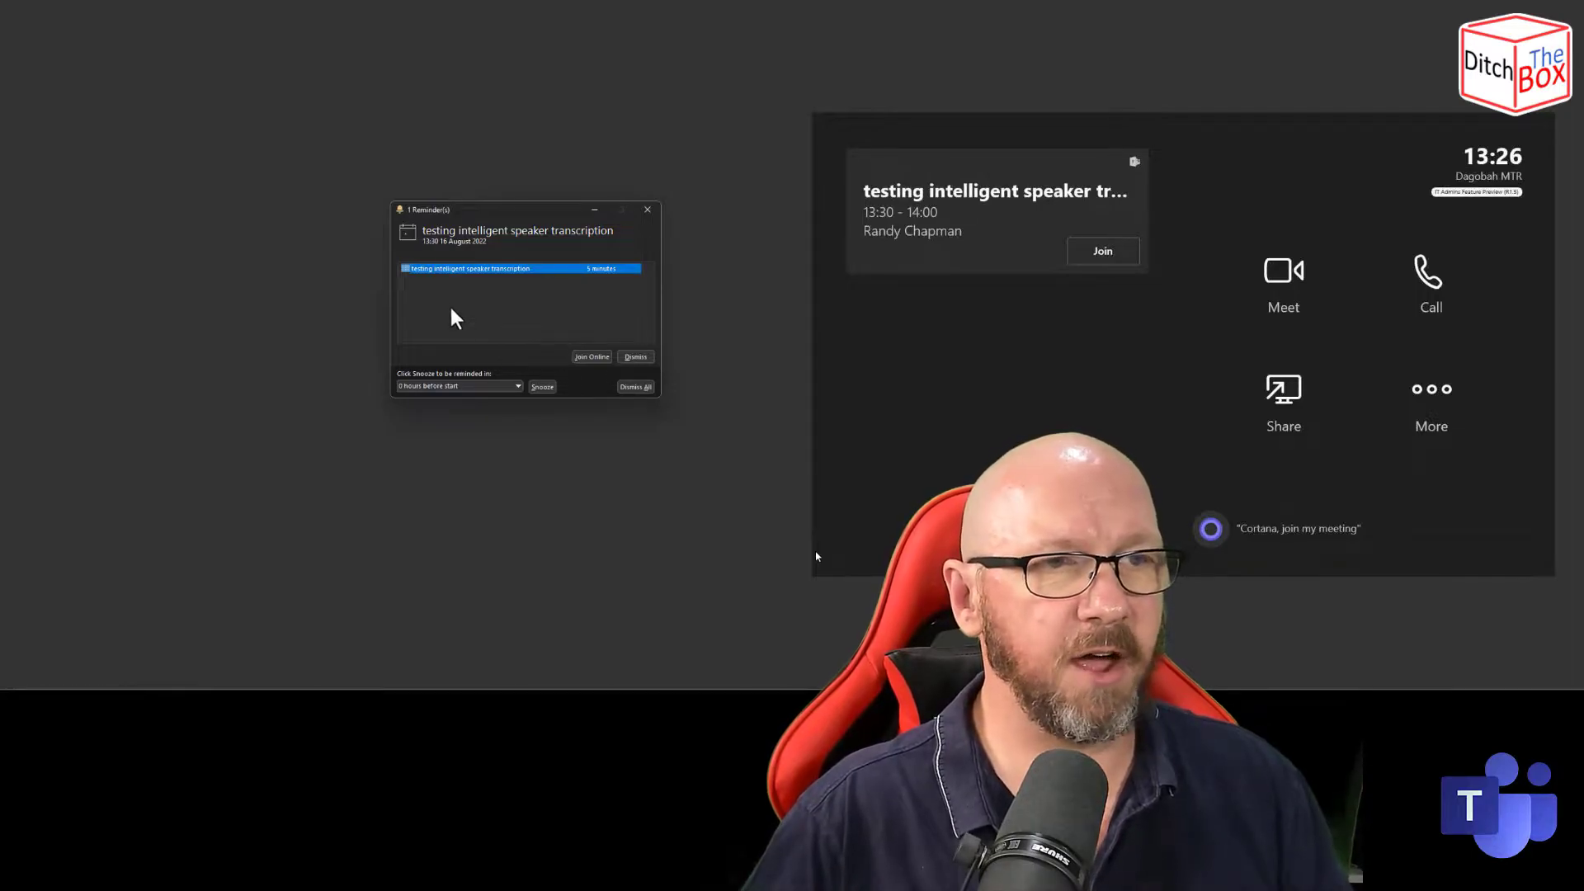
mouse_move(560, 324)
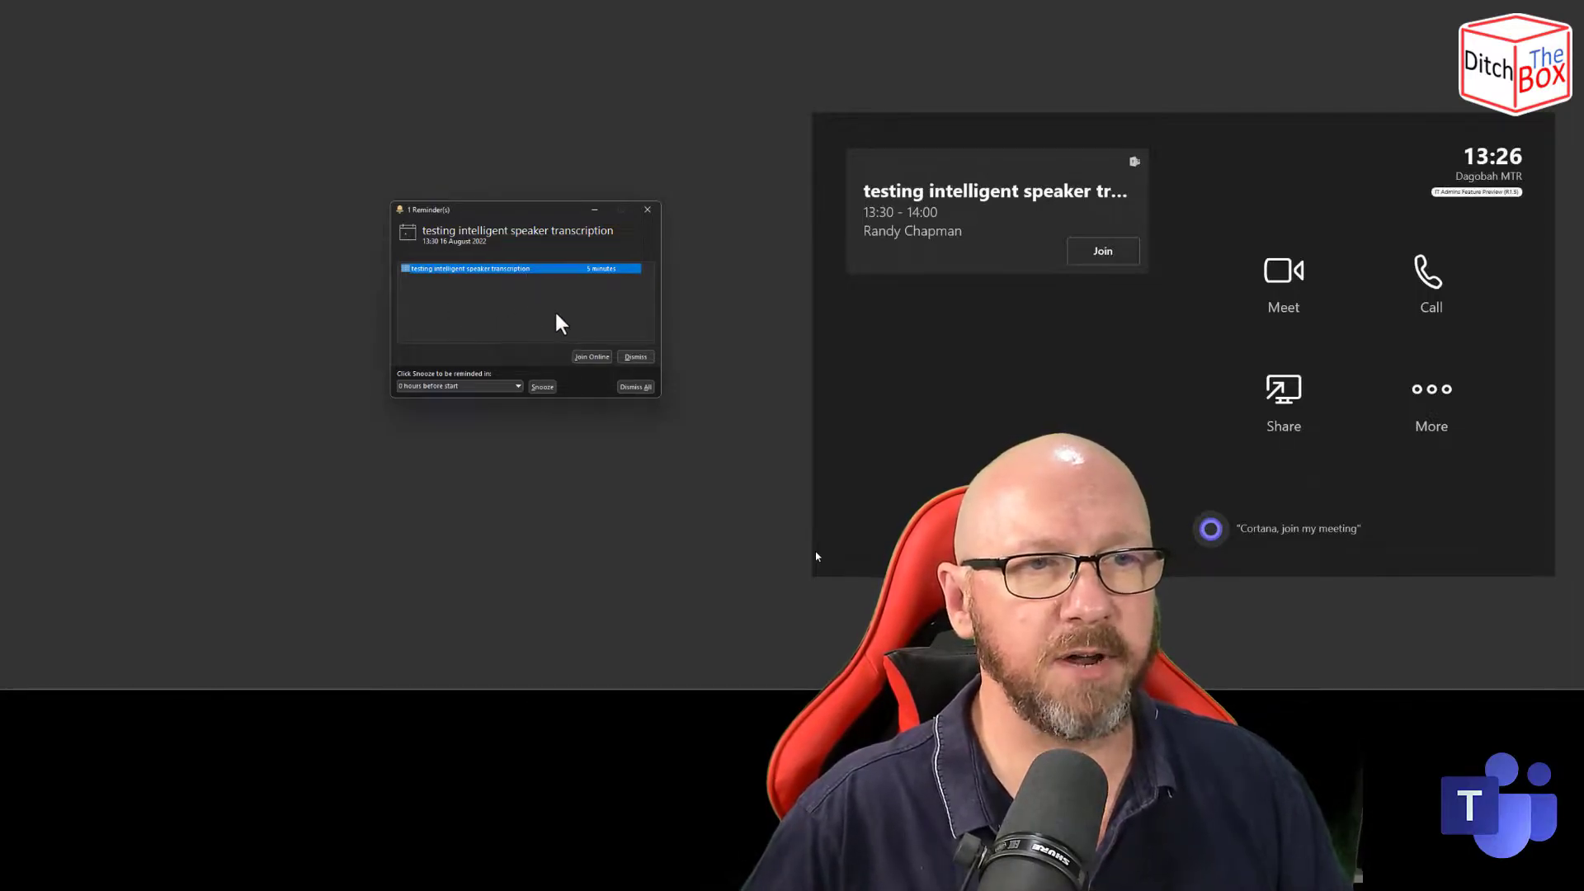
mouse_move(1202, 469)
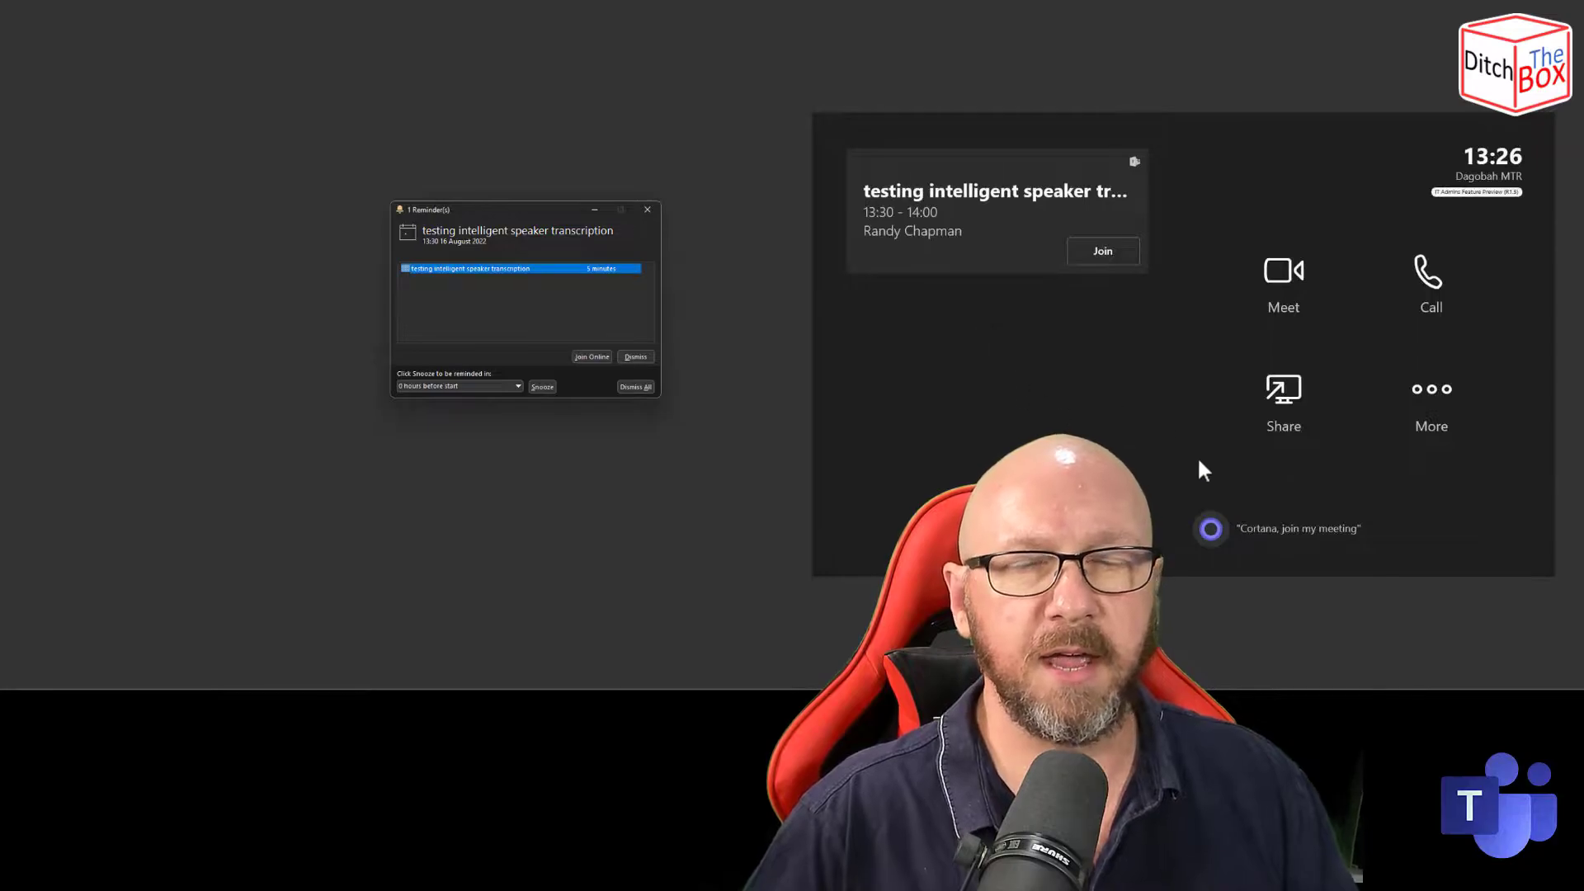
mouse_move(1161, 424)
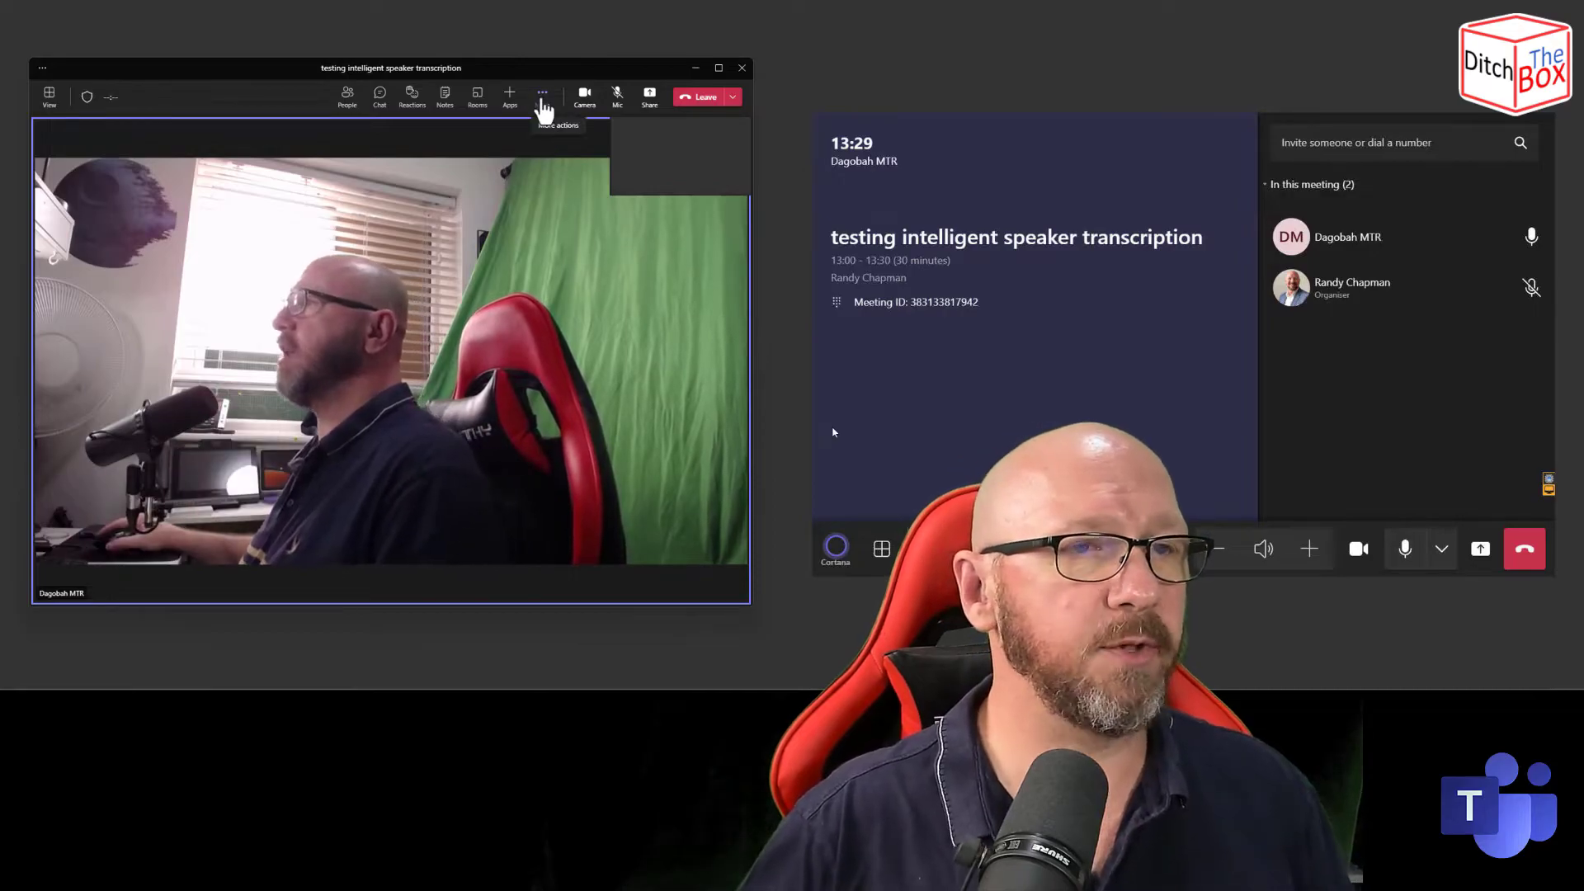
Open the meeting's More actions menu to start live transcription.
click(544, 93)
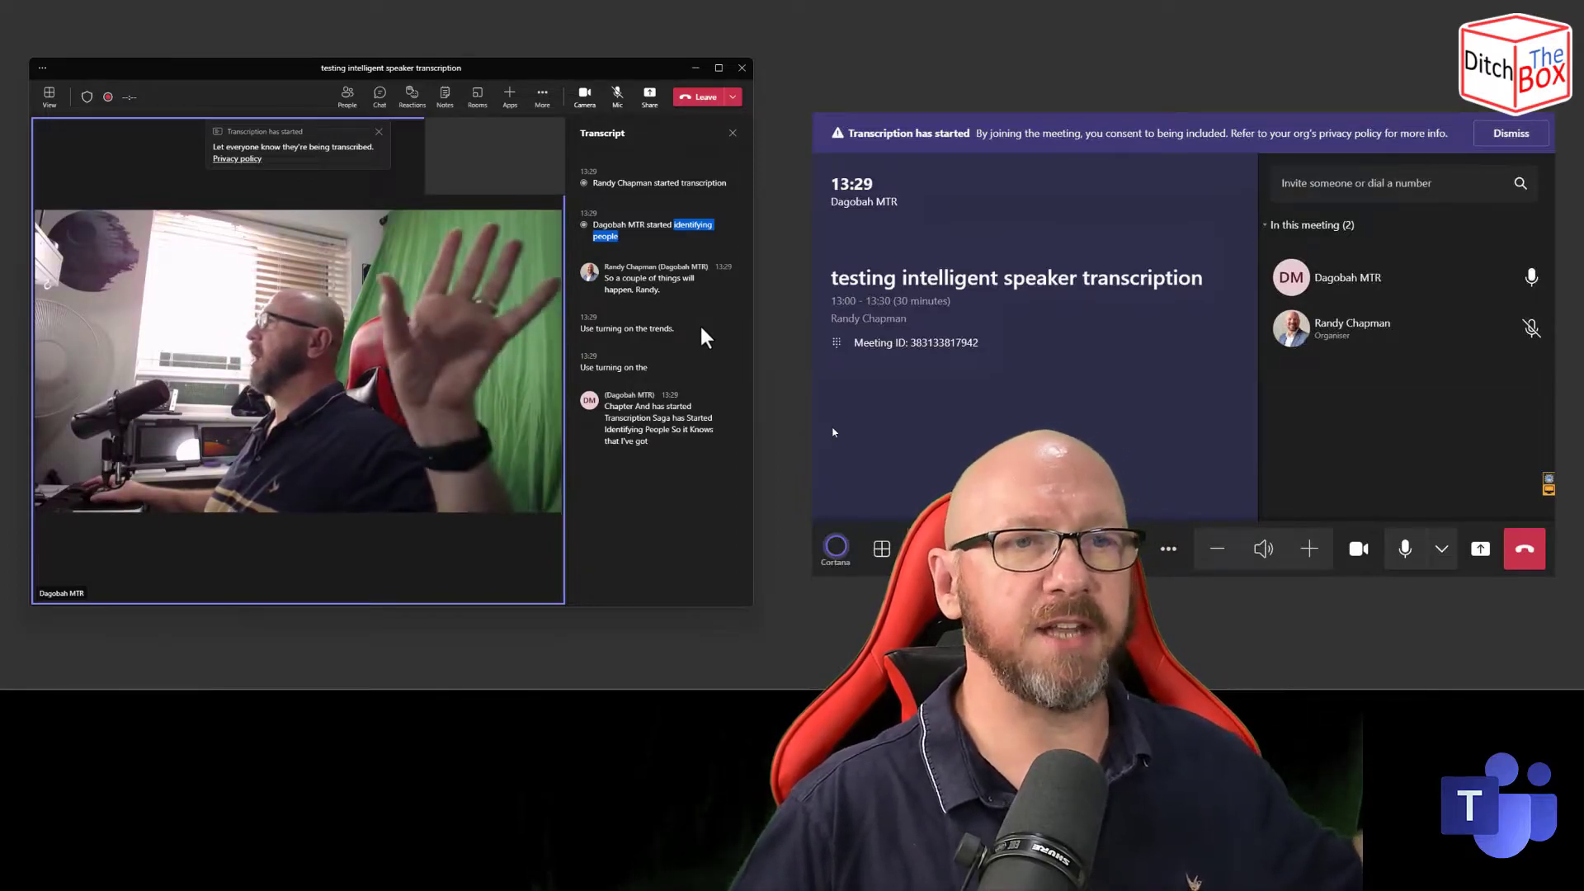
mouse_move(1168, 140)
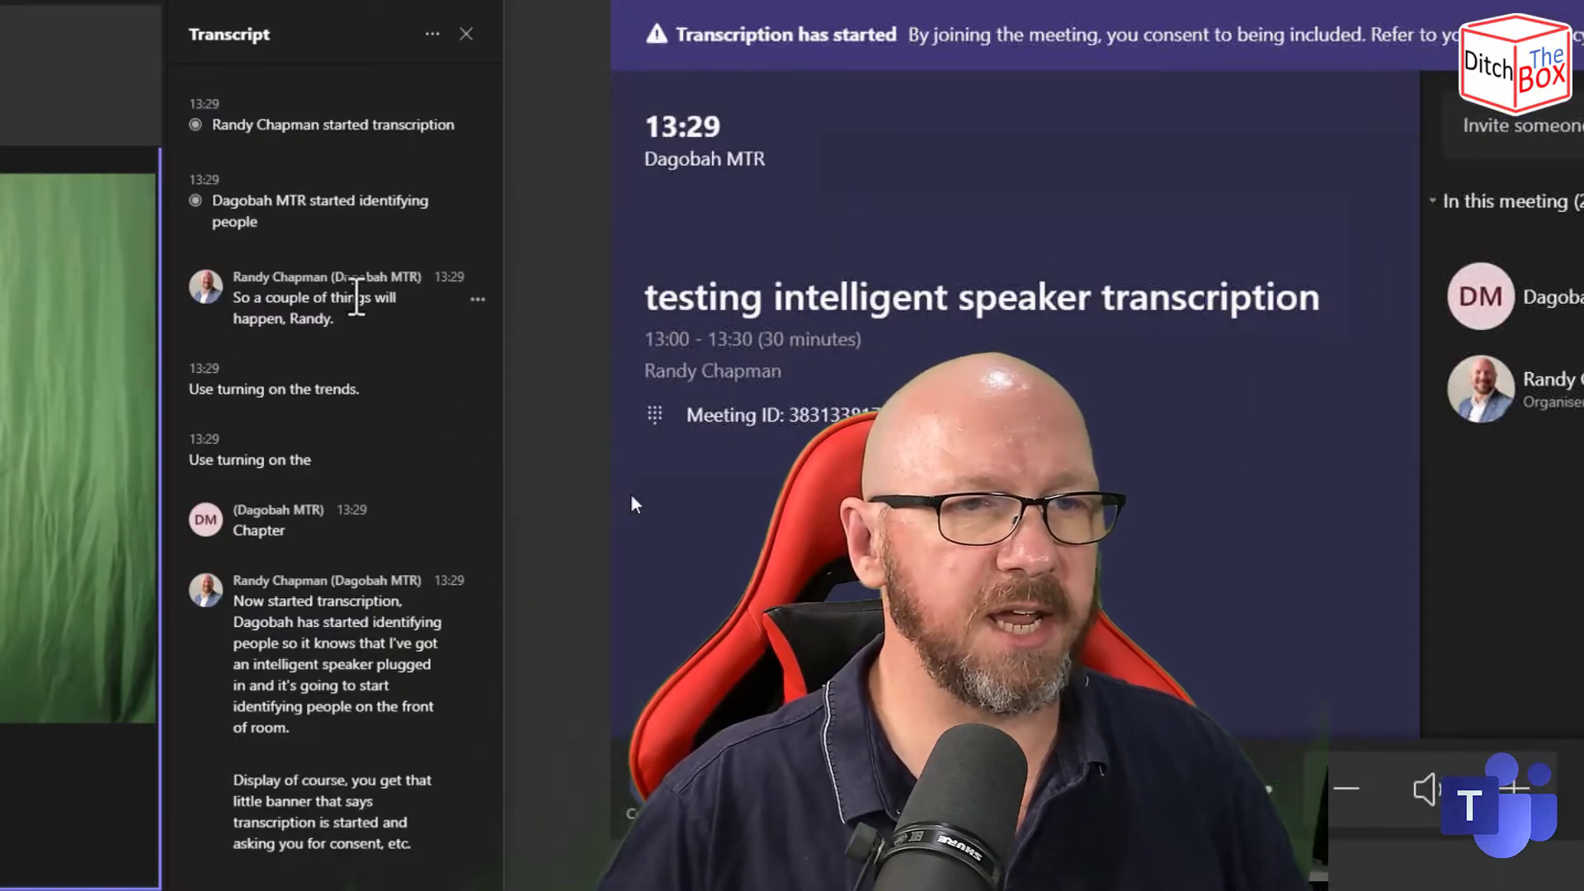
Highlight a speaker name in the Transcript pane and scroll to the latest entries.
double_click(357, 277)
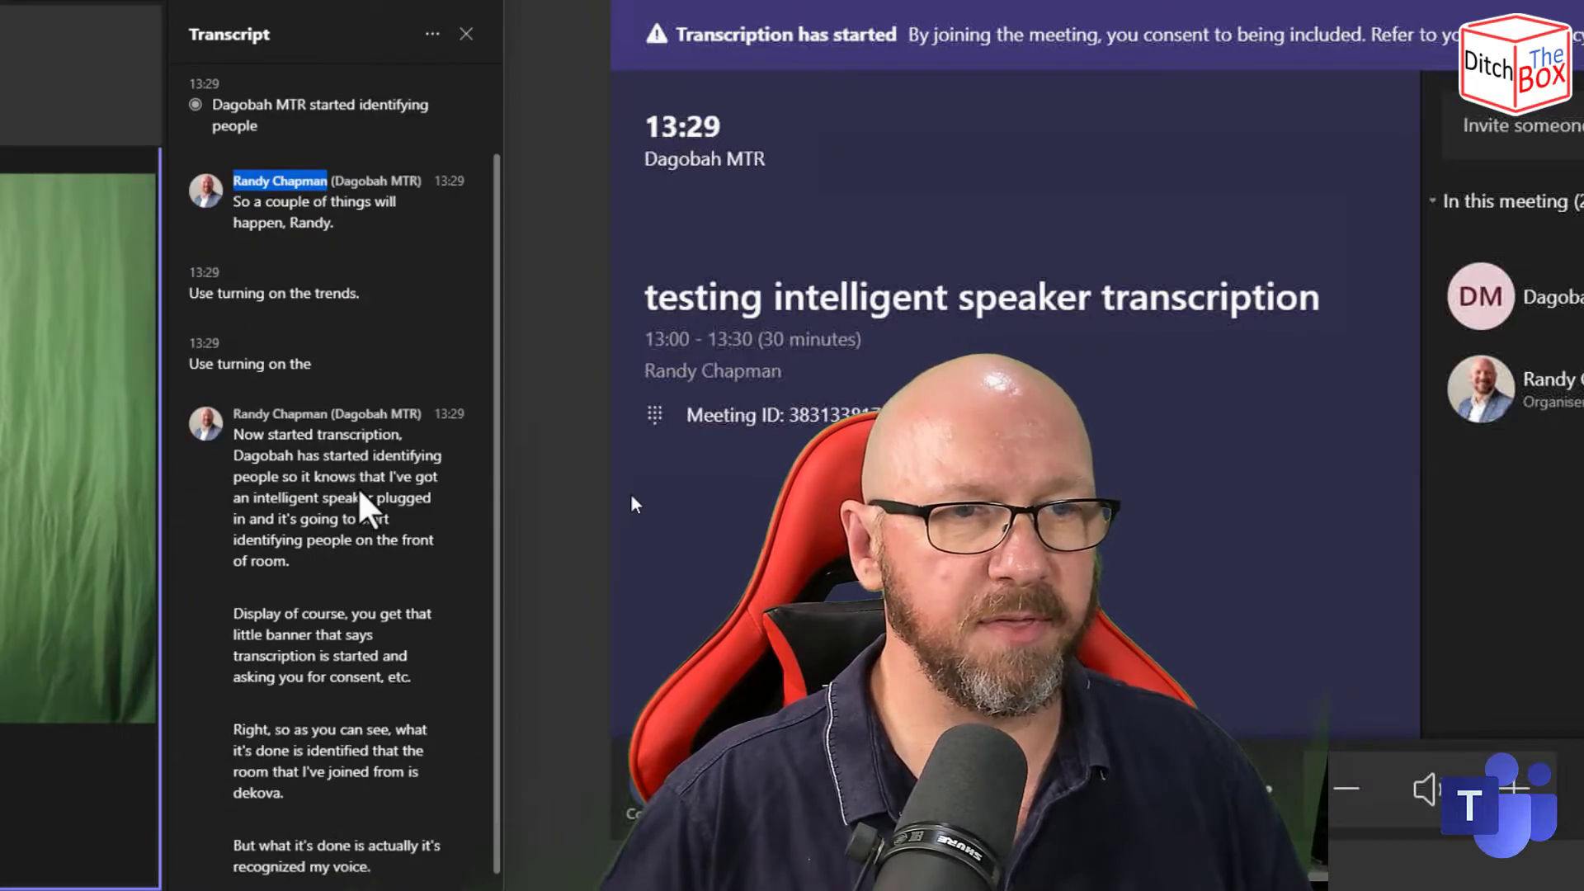
scroll(down, 3)
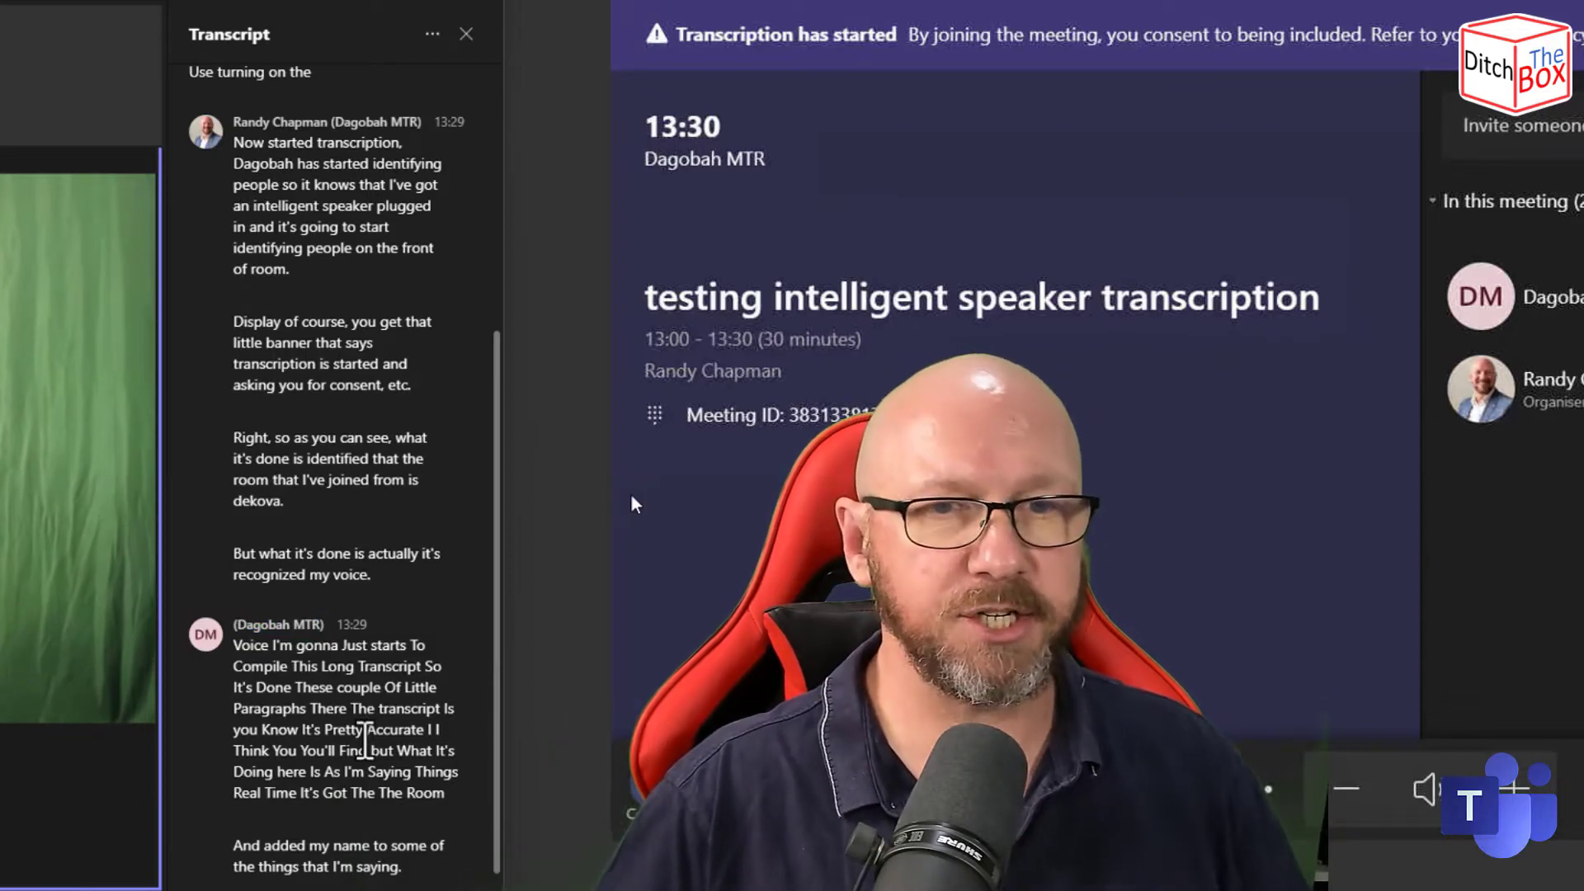
scroll(down, 3)
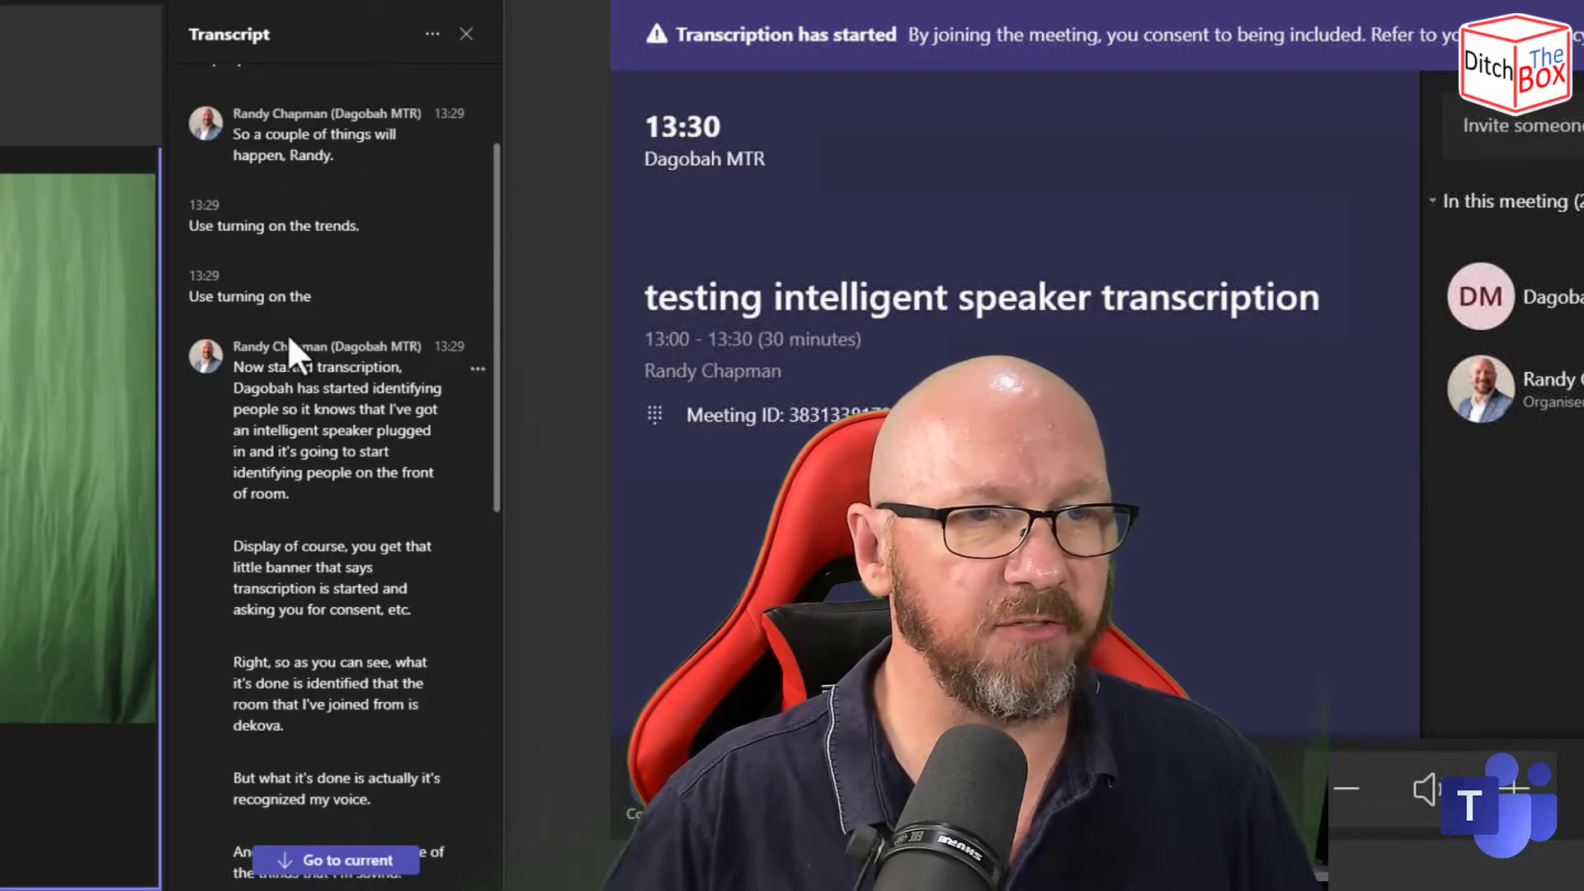
double_click(255, 347)
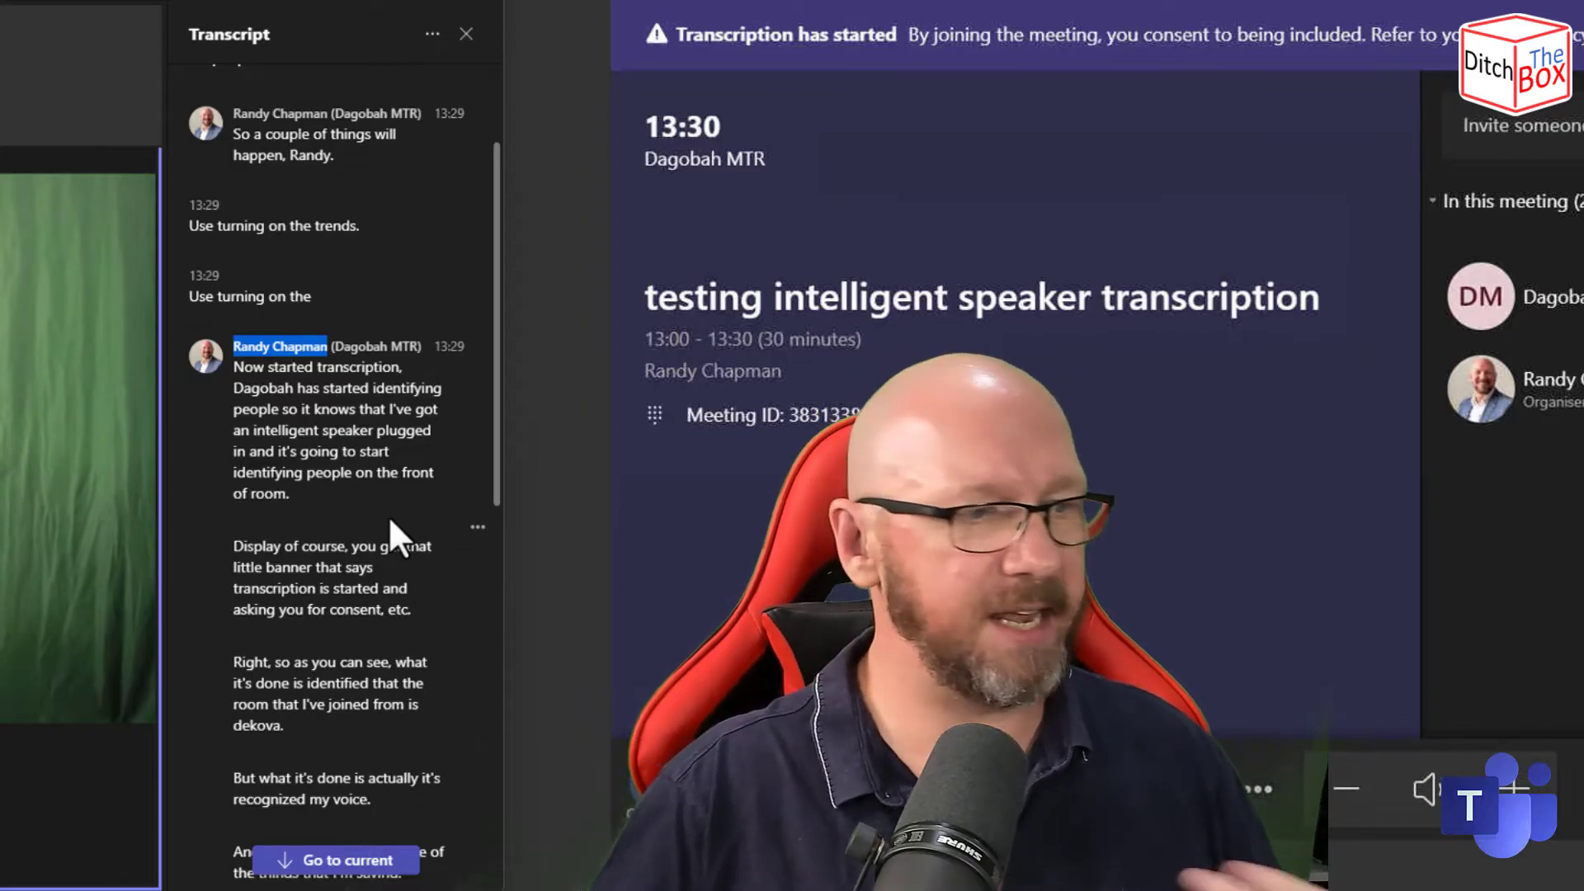
mouse_move(345, 661)
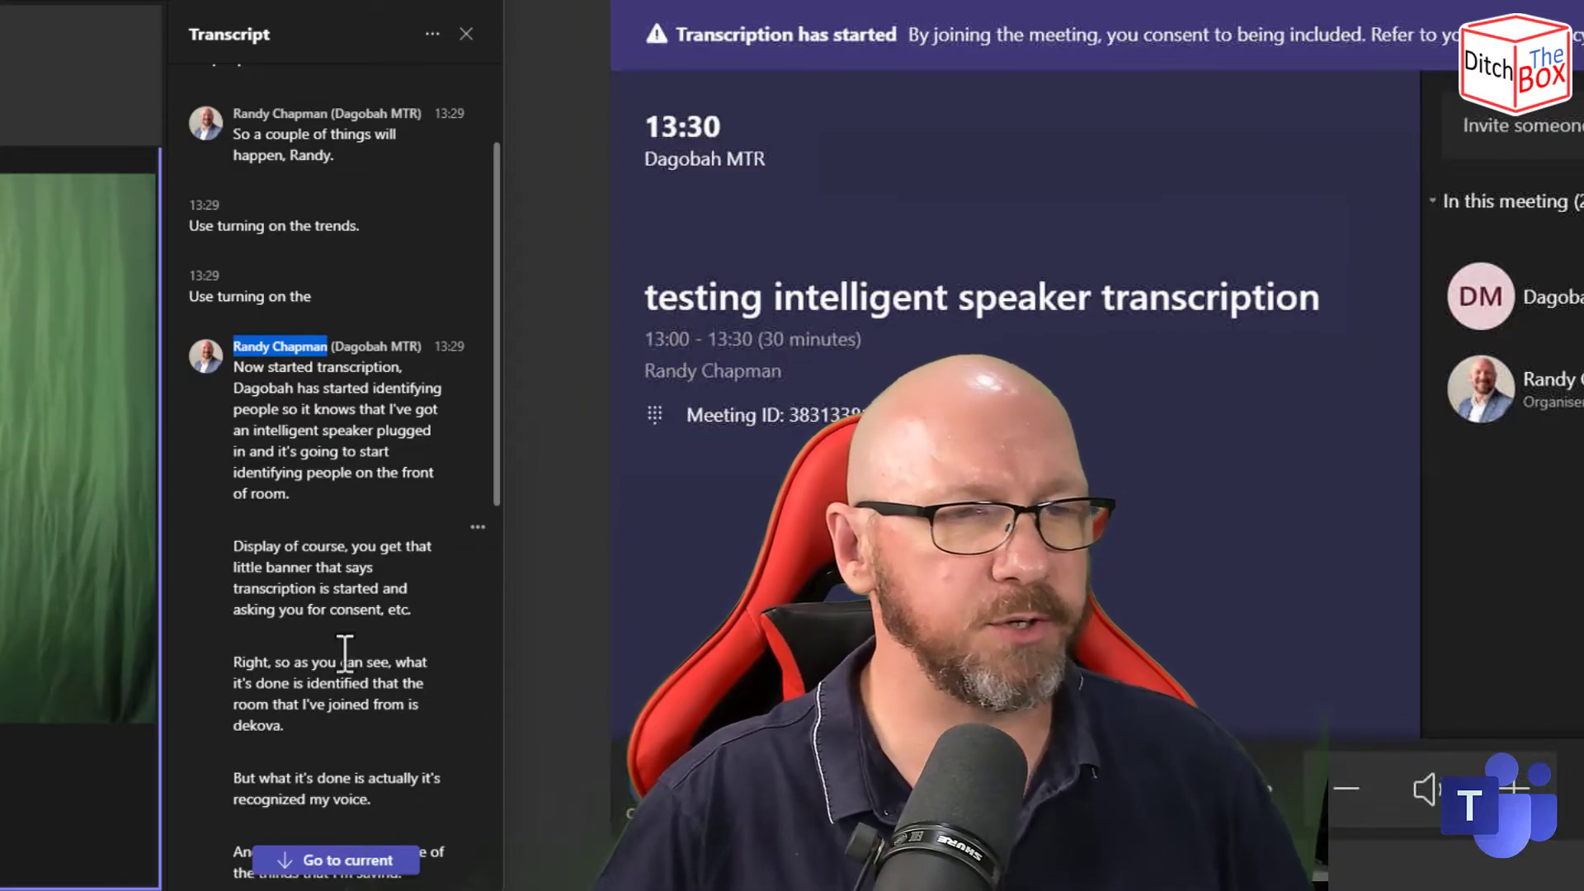
mouse_move(345, 651)
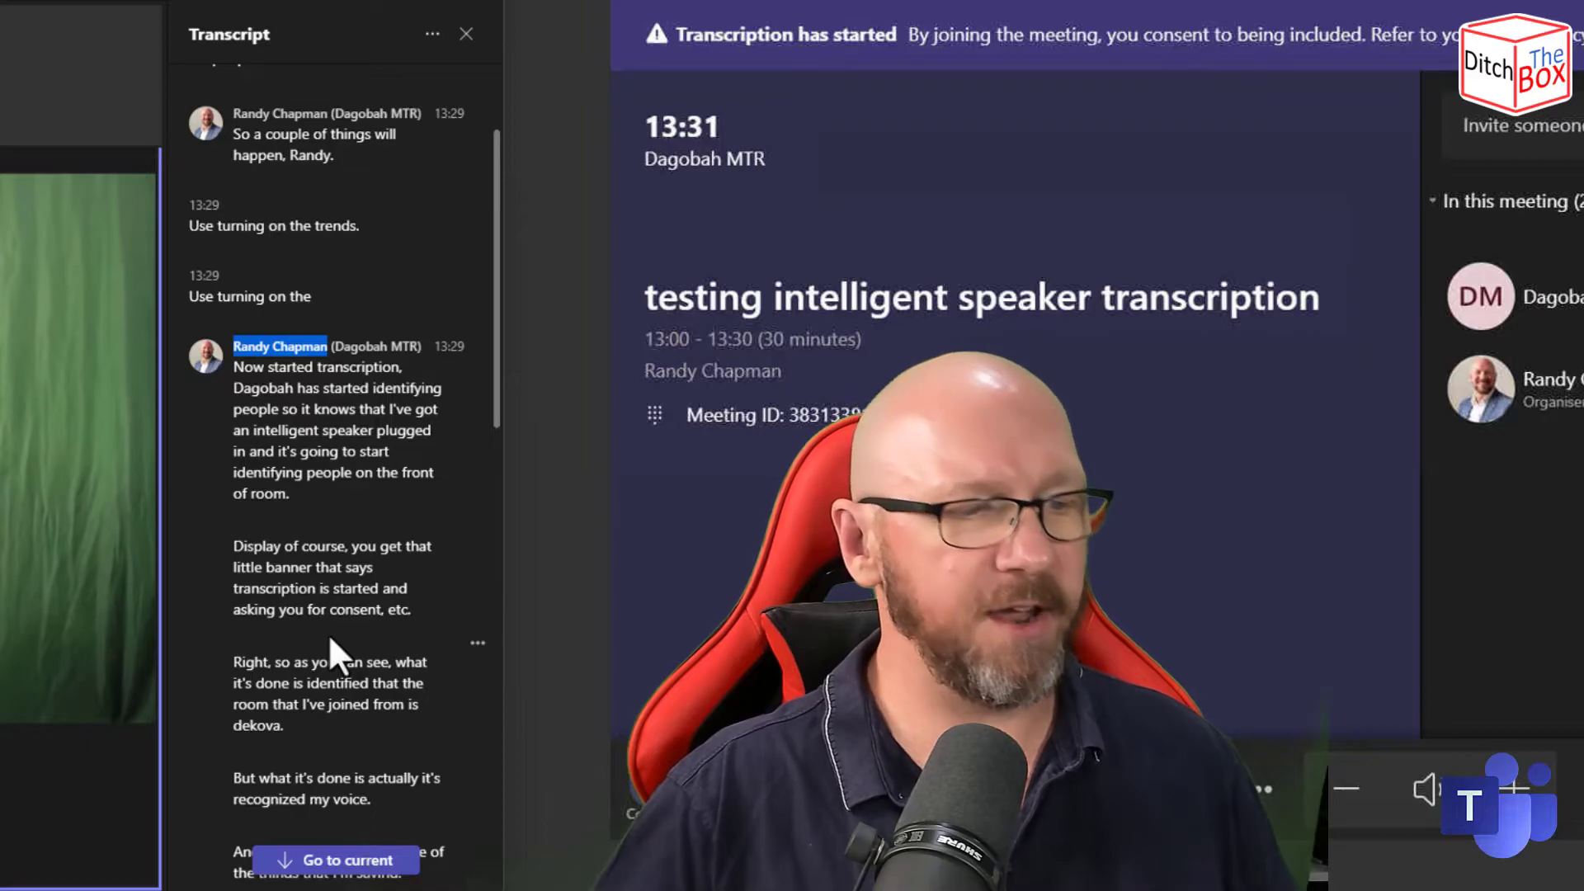
scroll(down, 3)
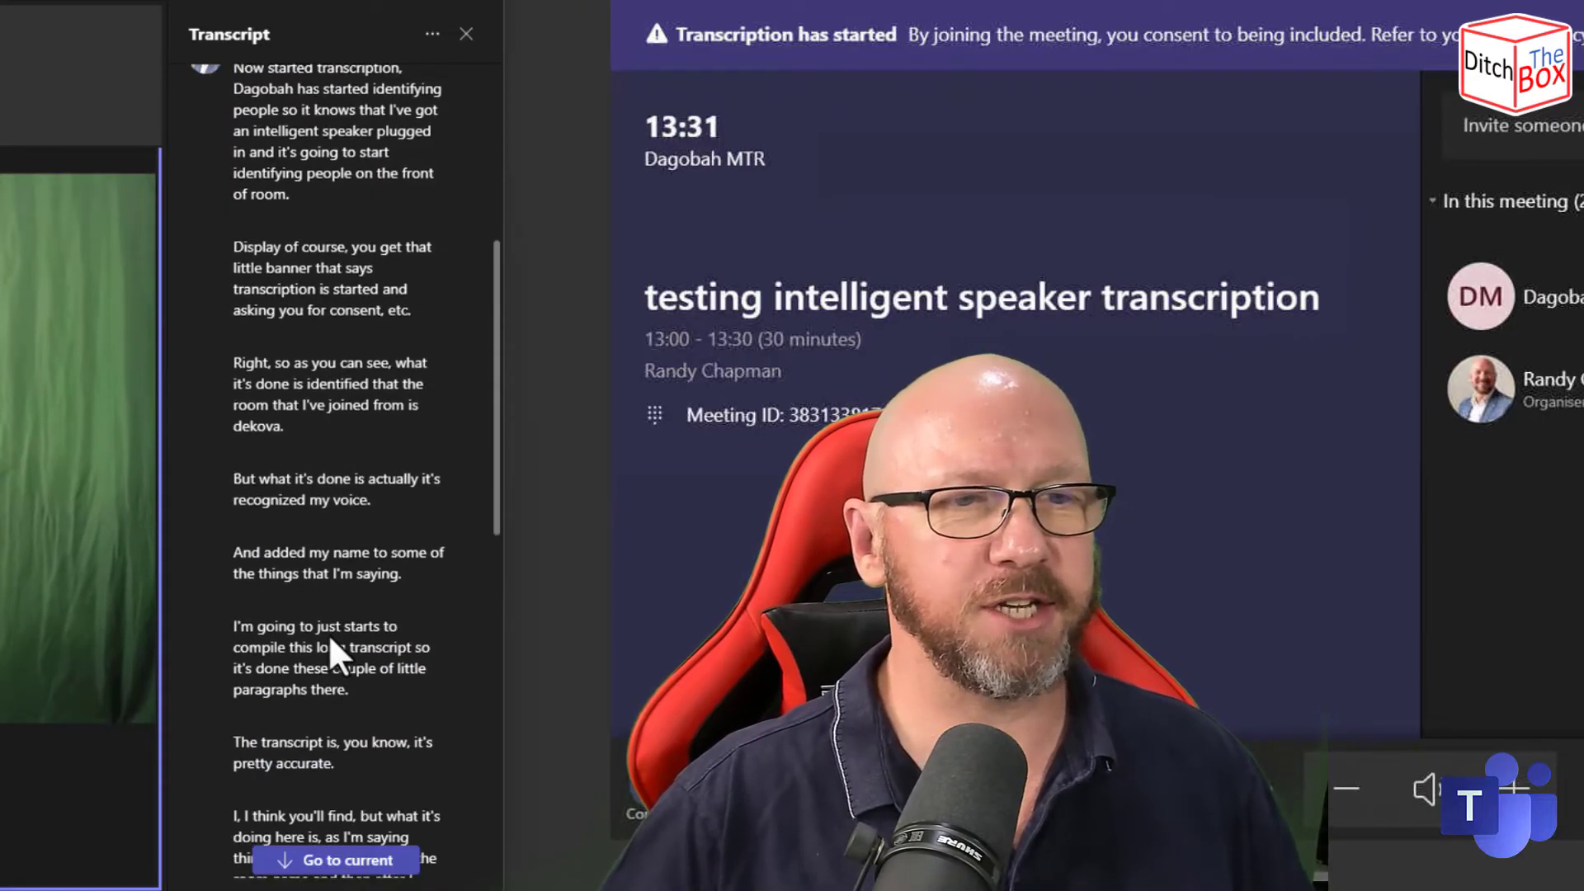
scroll(down, 3)
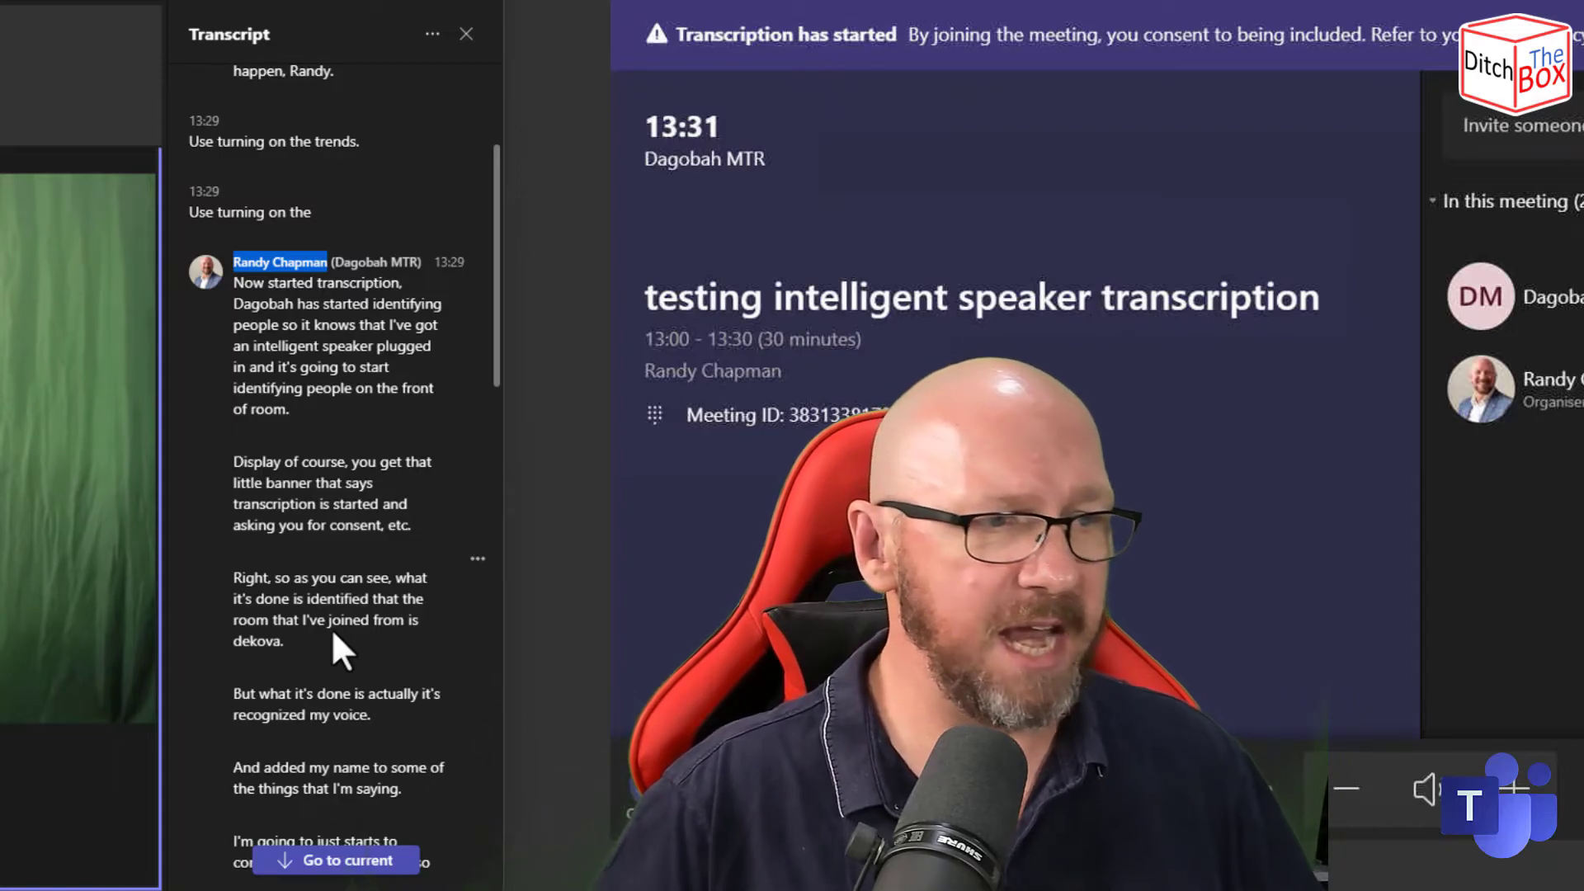
scroll(down, 3)
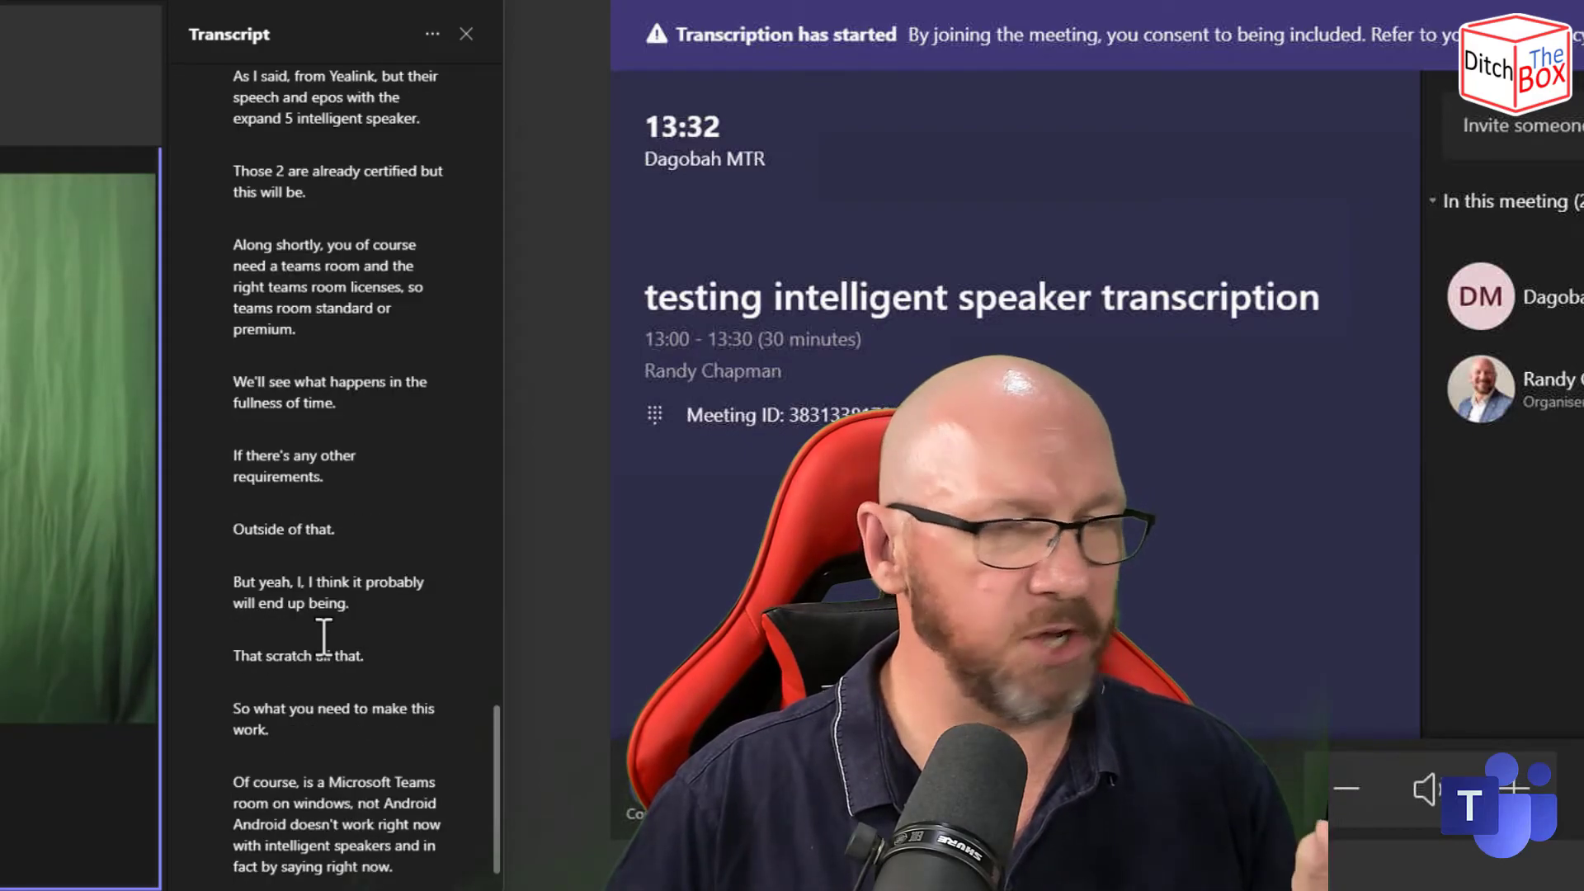
scroll(down, 3)
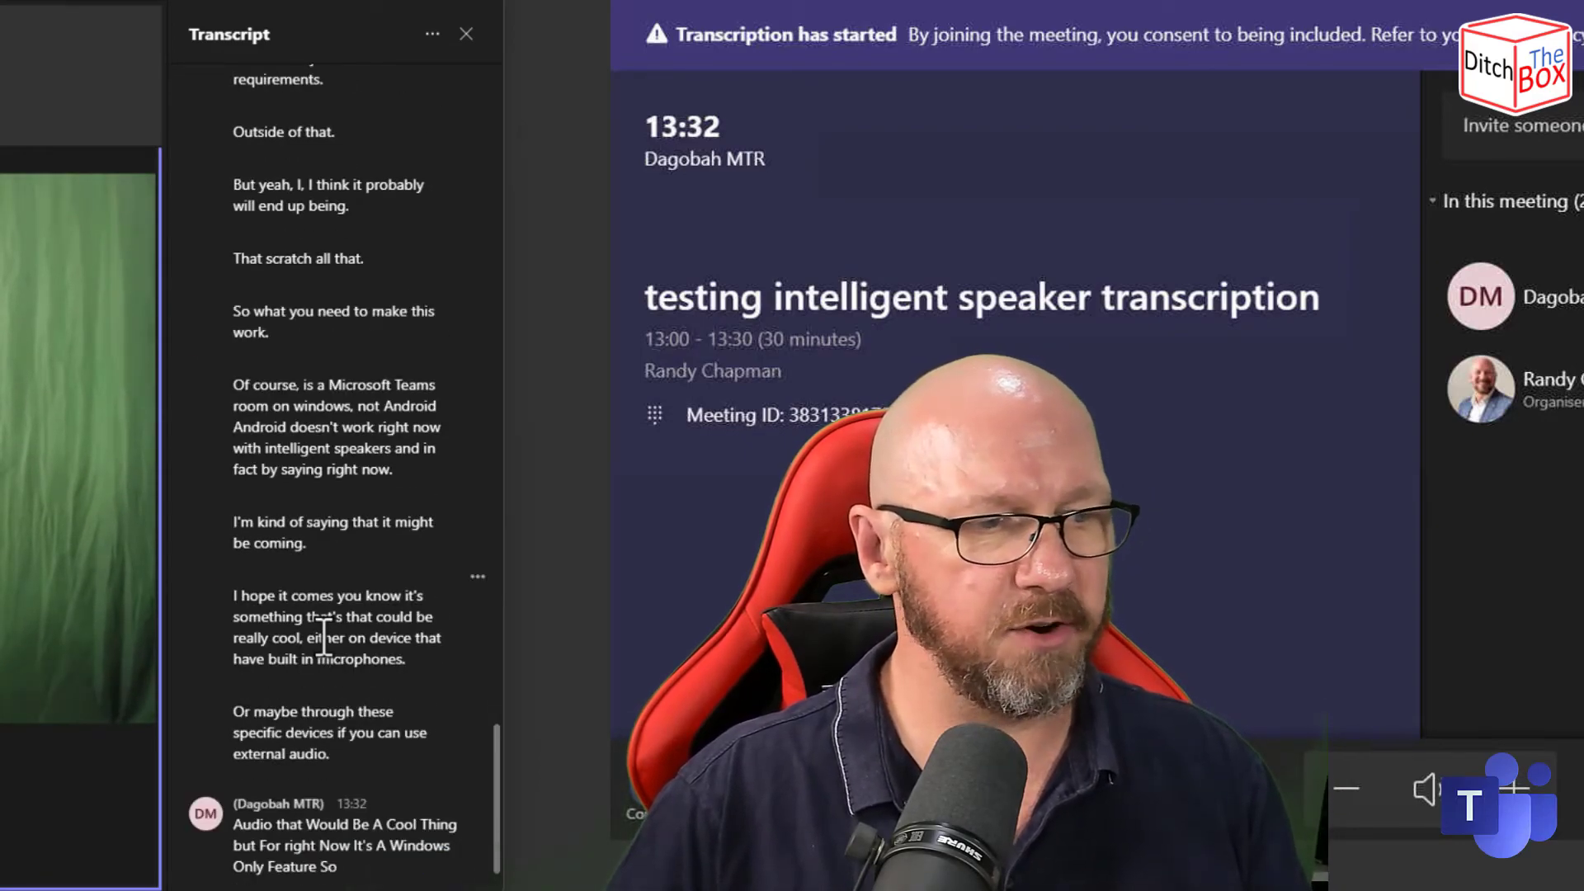
scroll(down, 3)
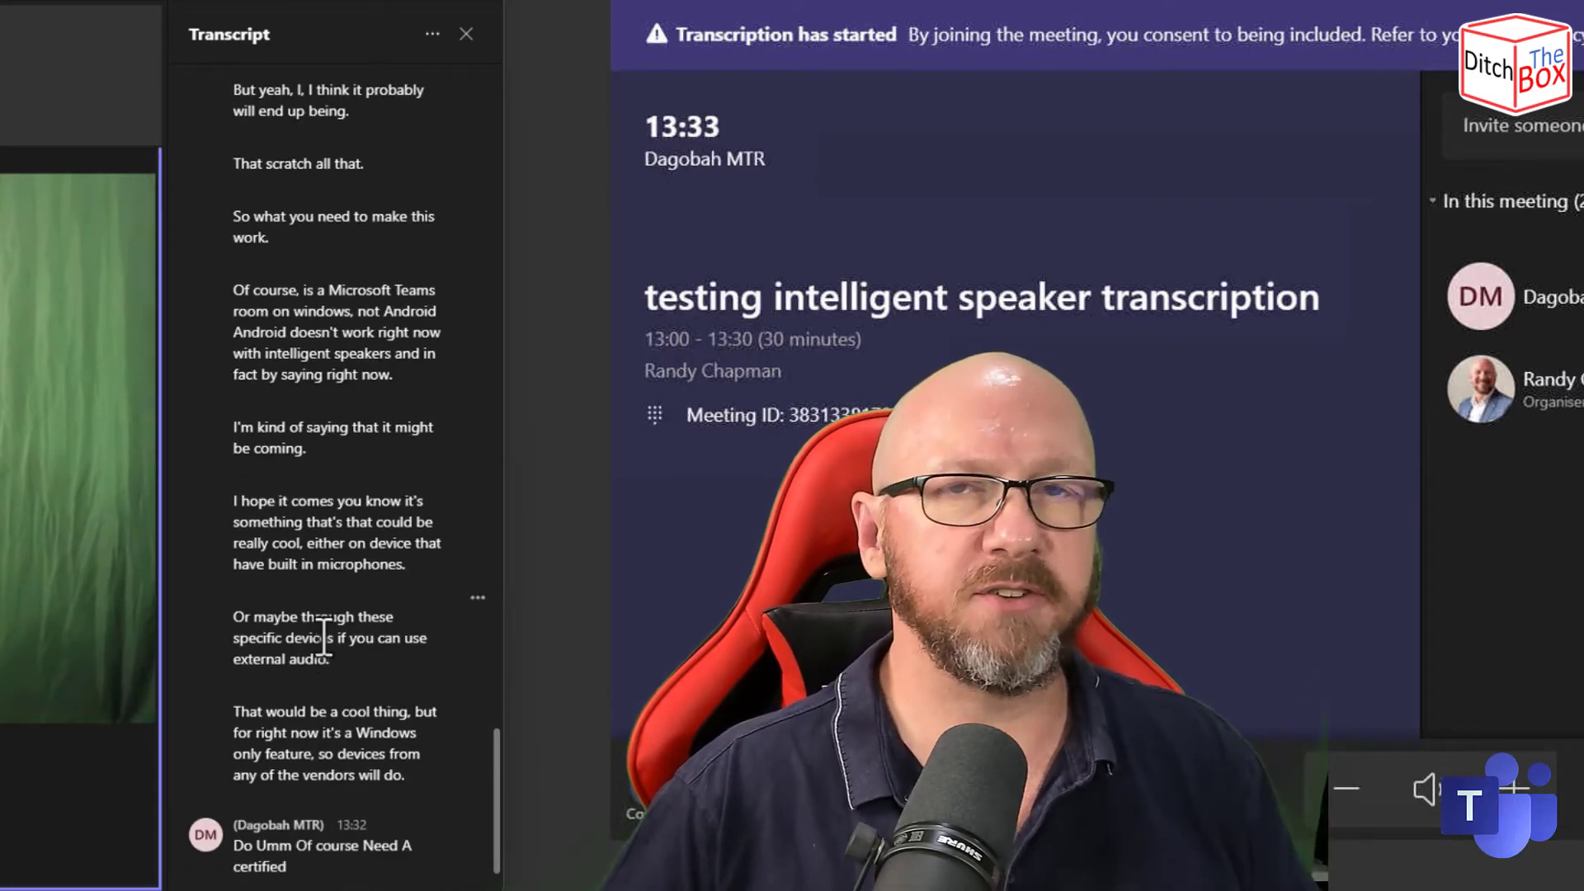
scroll(down, 3)
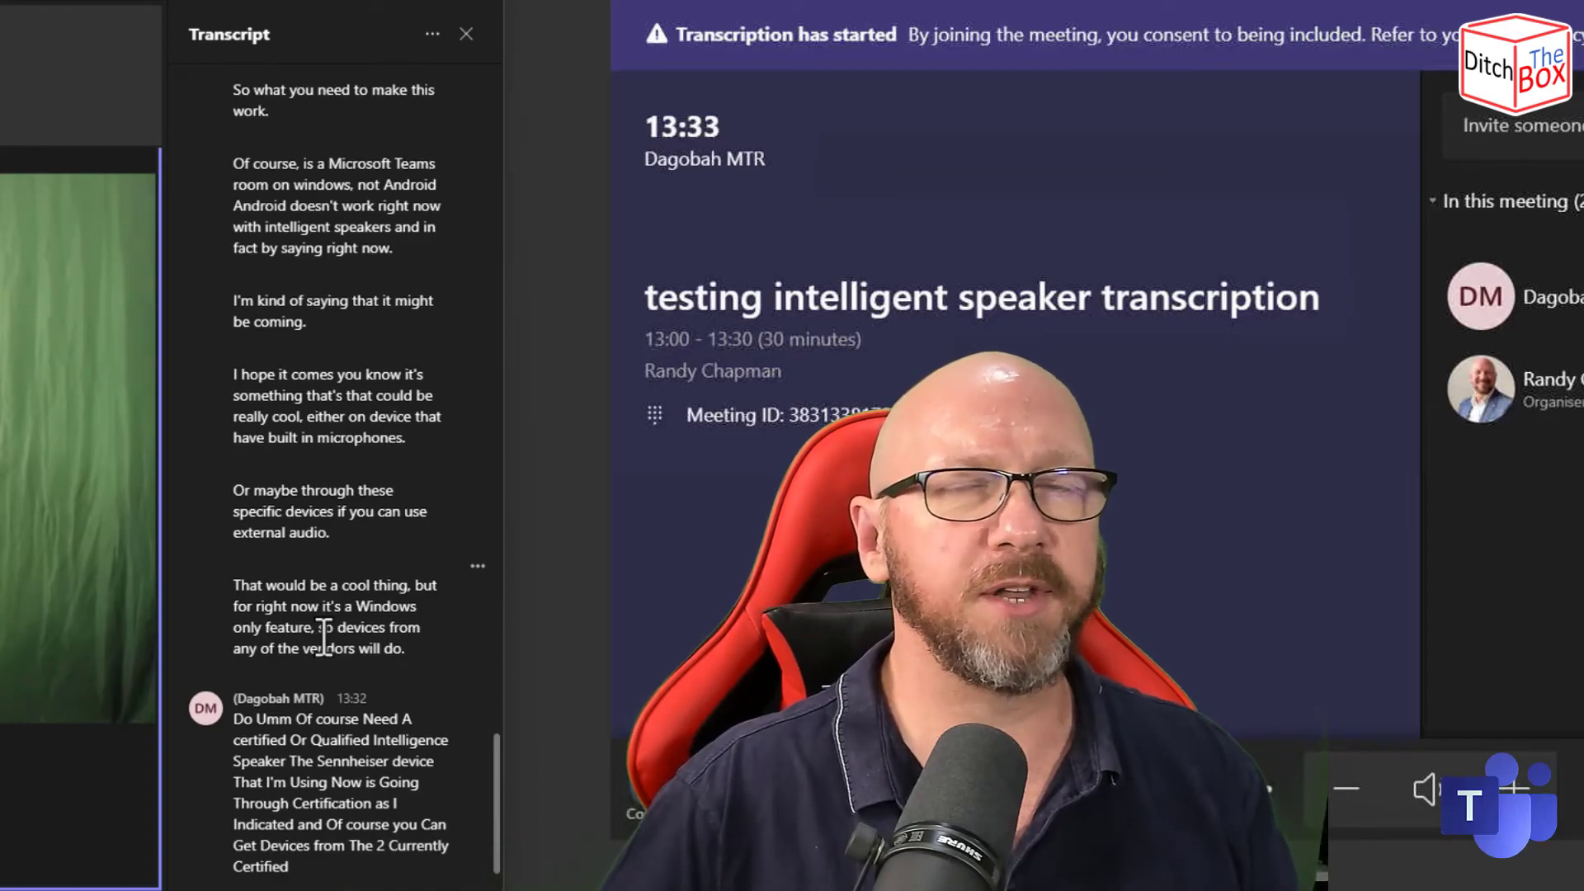
scroll(down, 3)
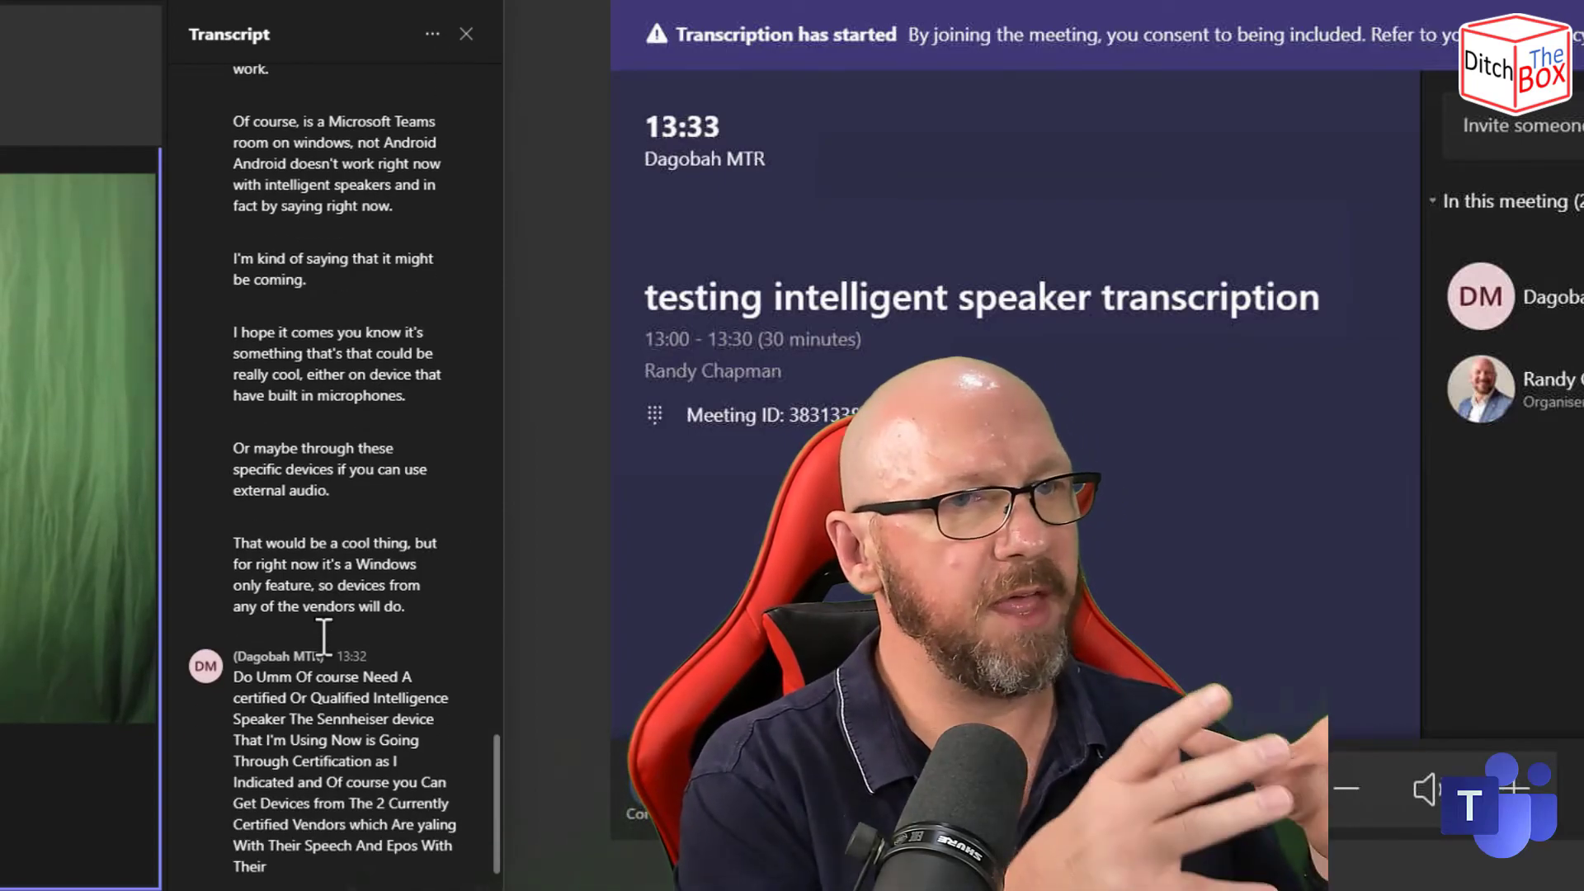
scroll(down, 3)
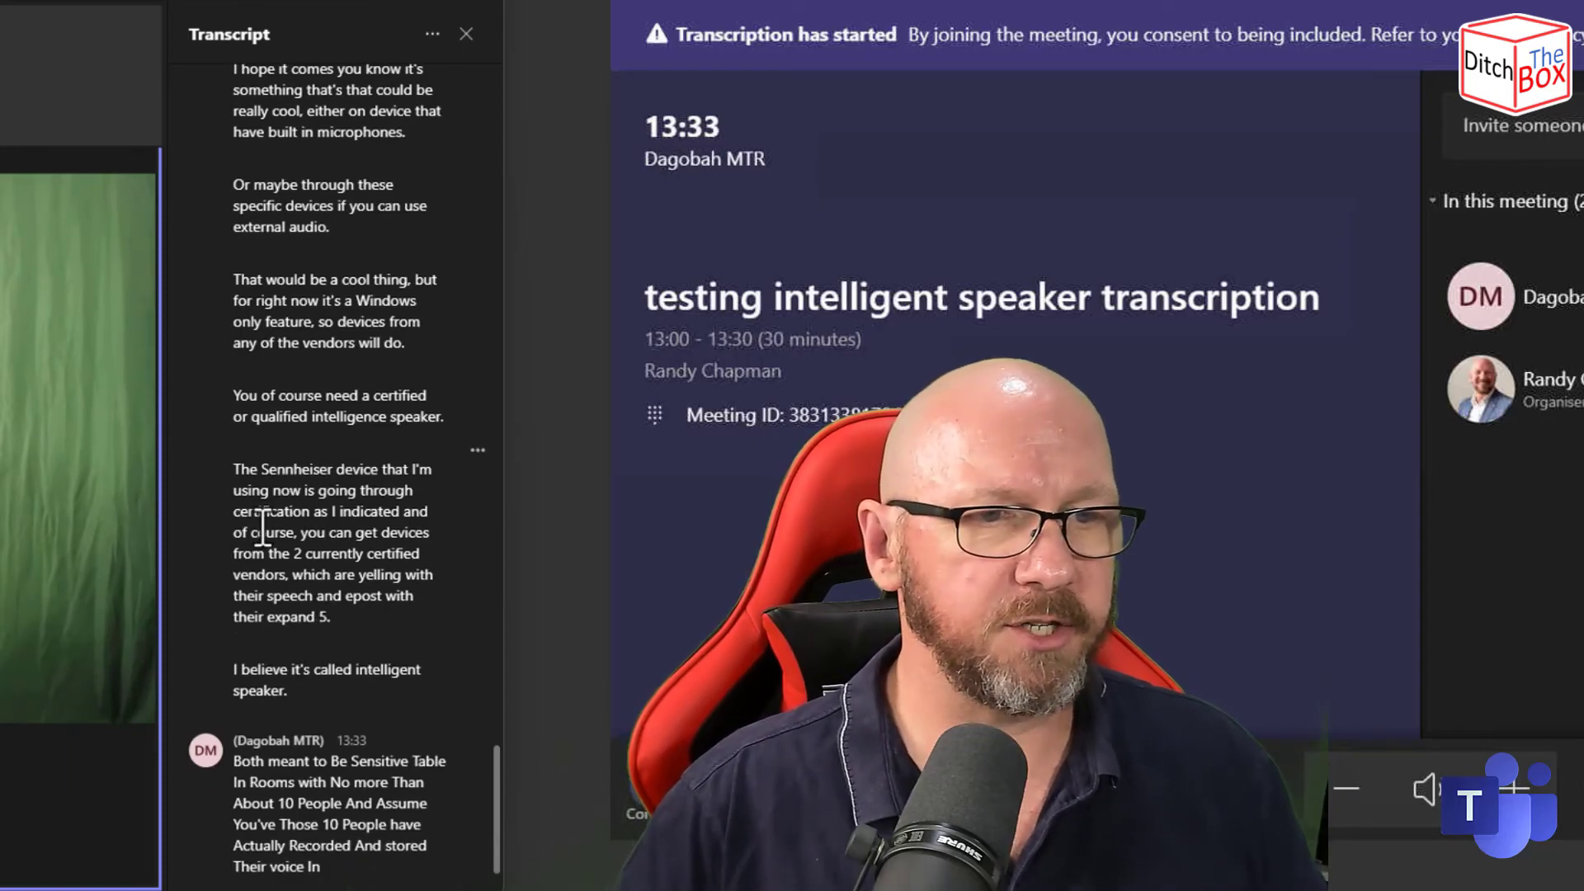
scroll(down, 3)
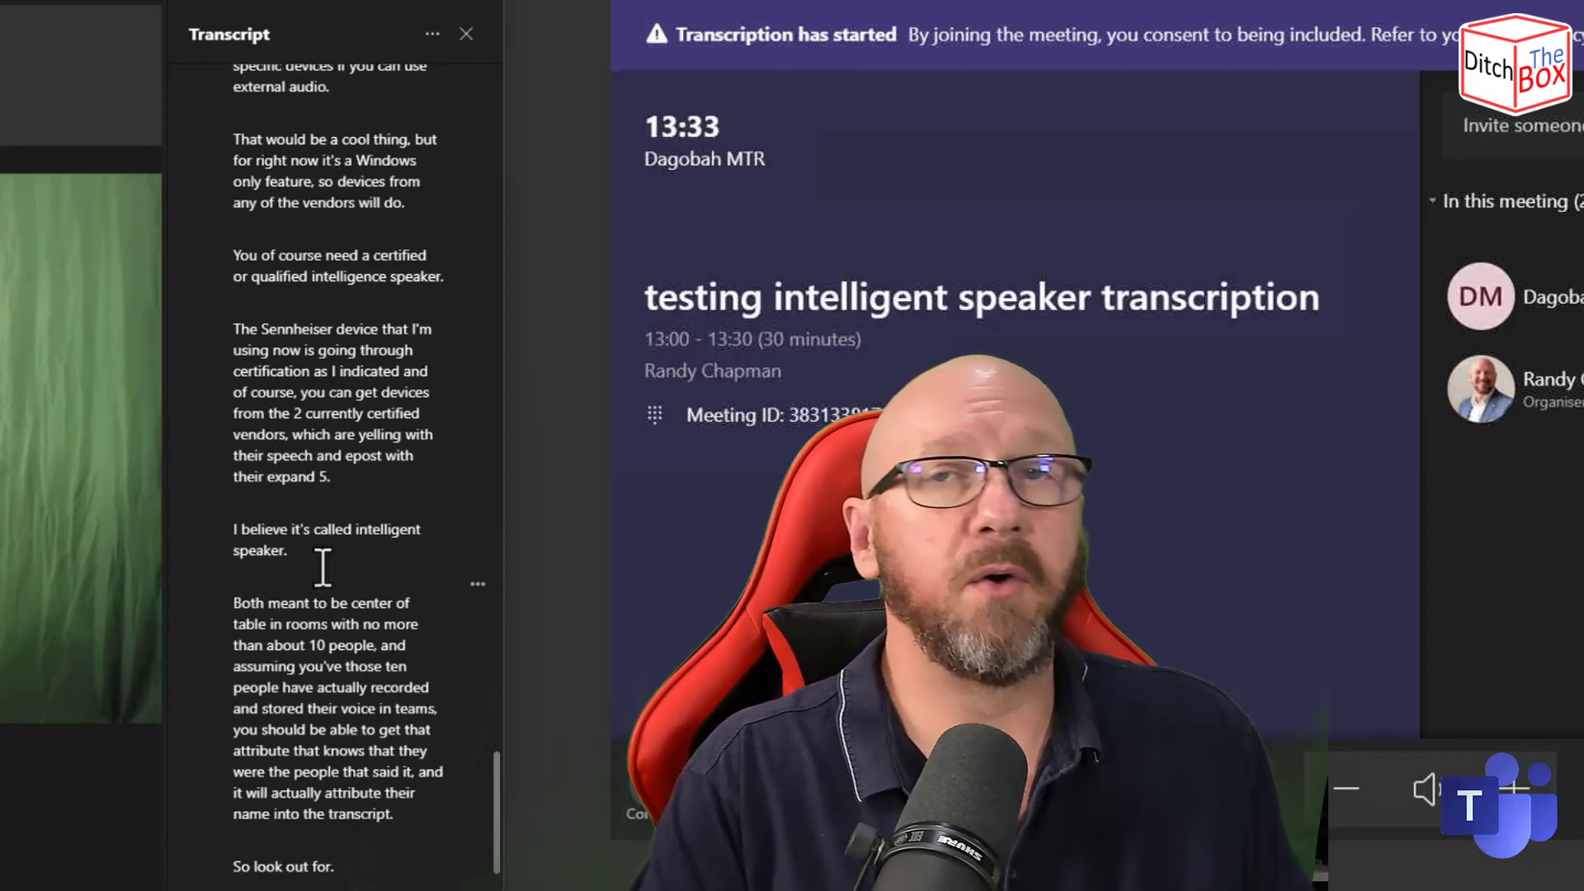